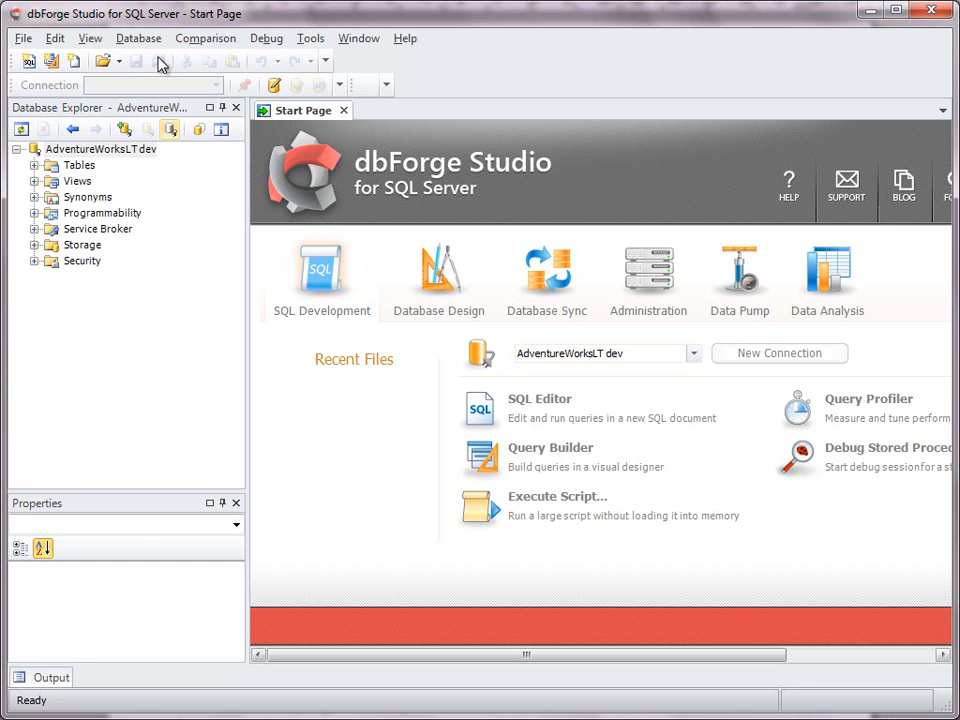
Create a new database diagram, Diagram1.dbd, from the Database menu
click(138, 38)
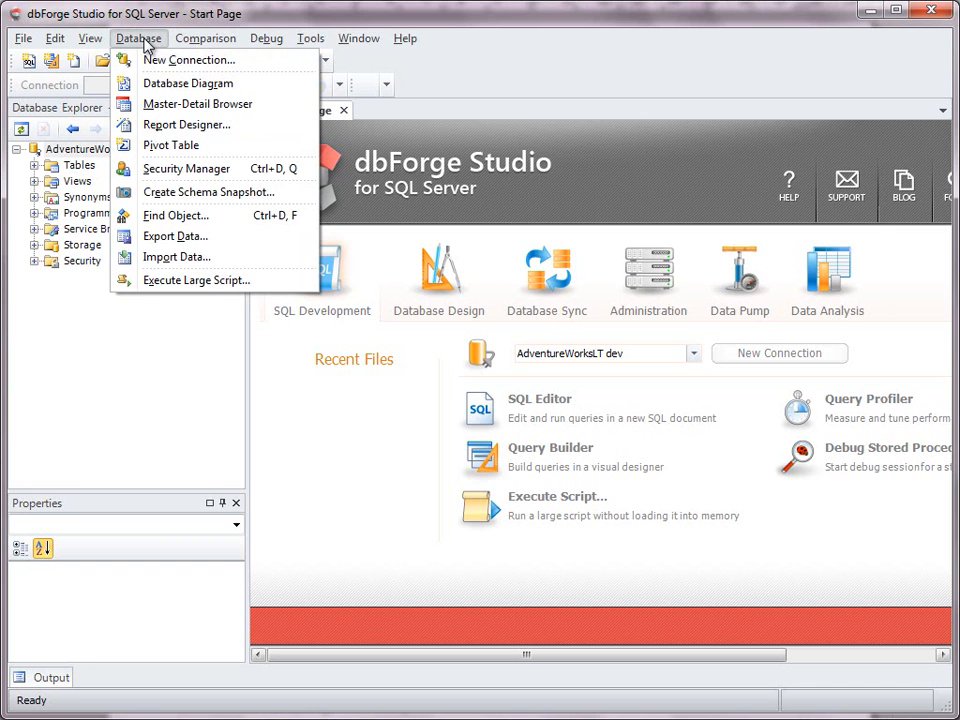
mouse_move(188, 83)
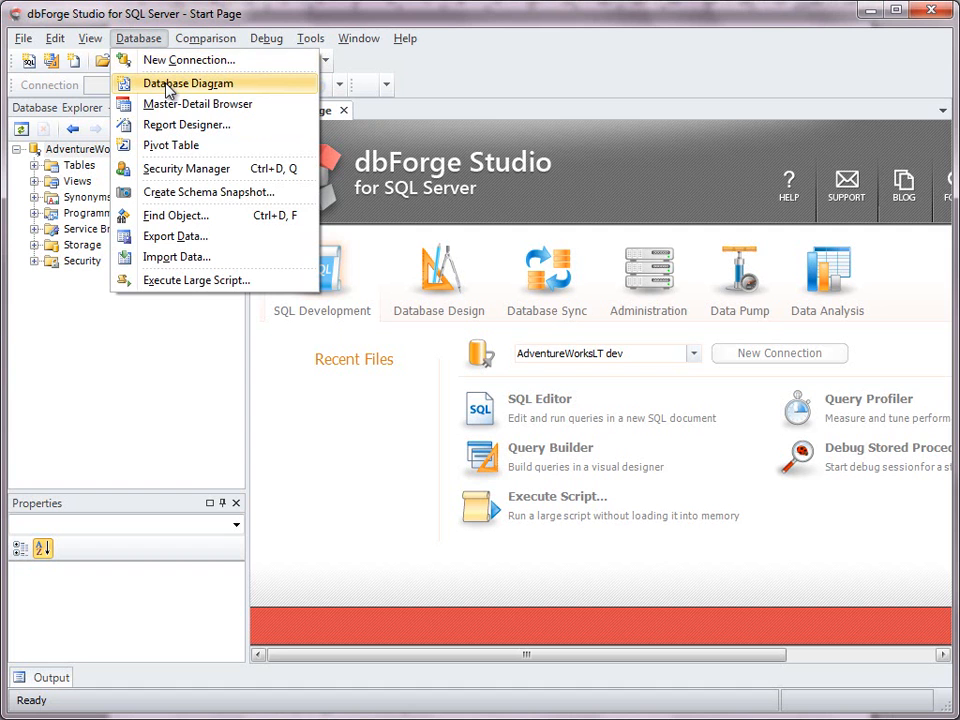
click(188, 83)
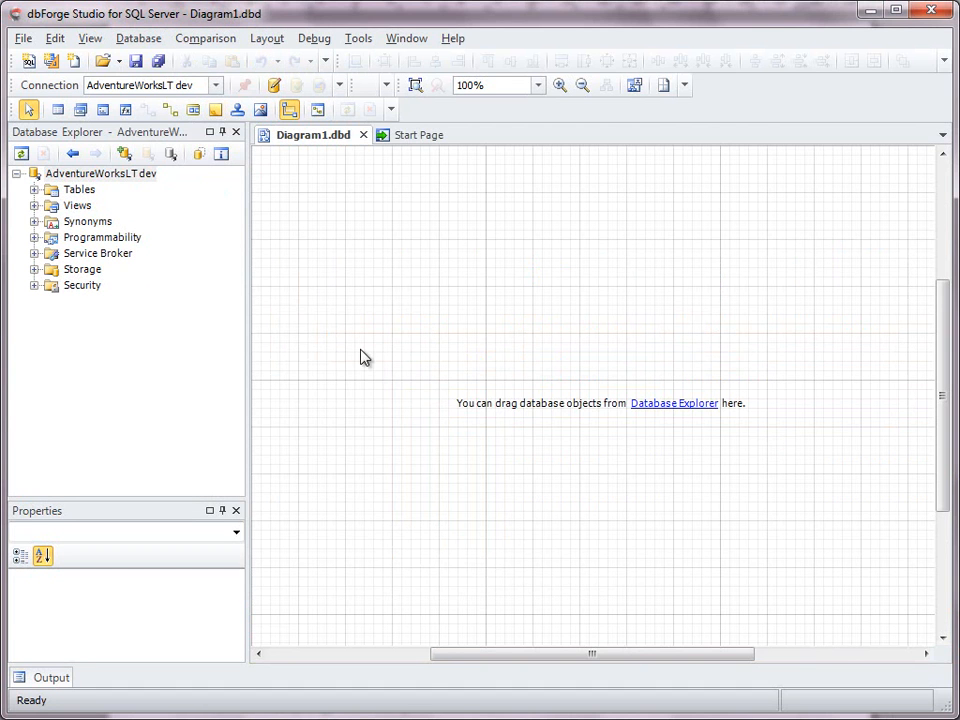
mouse_move(33, 200)
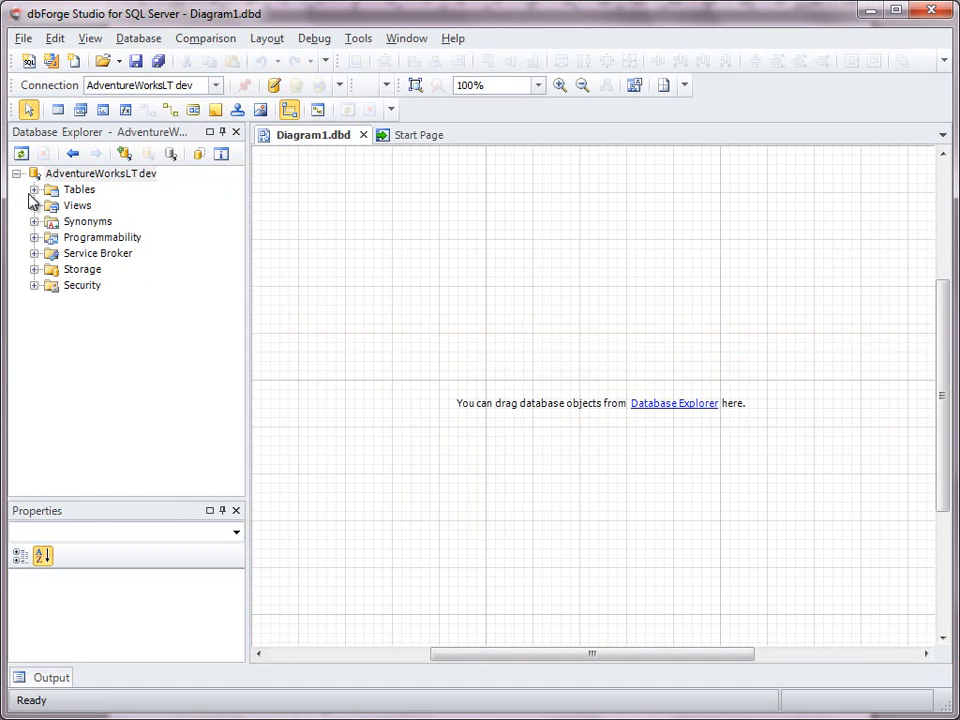
Add the SalesLT tables to the diagram and inspect the UnitPriceDiscount column's properties
click(34, 189)
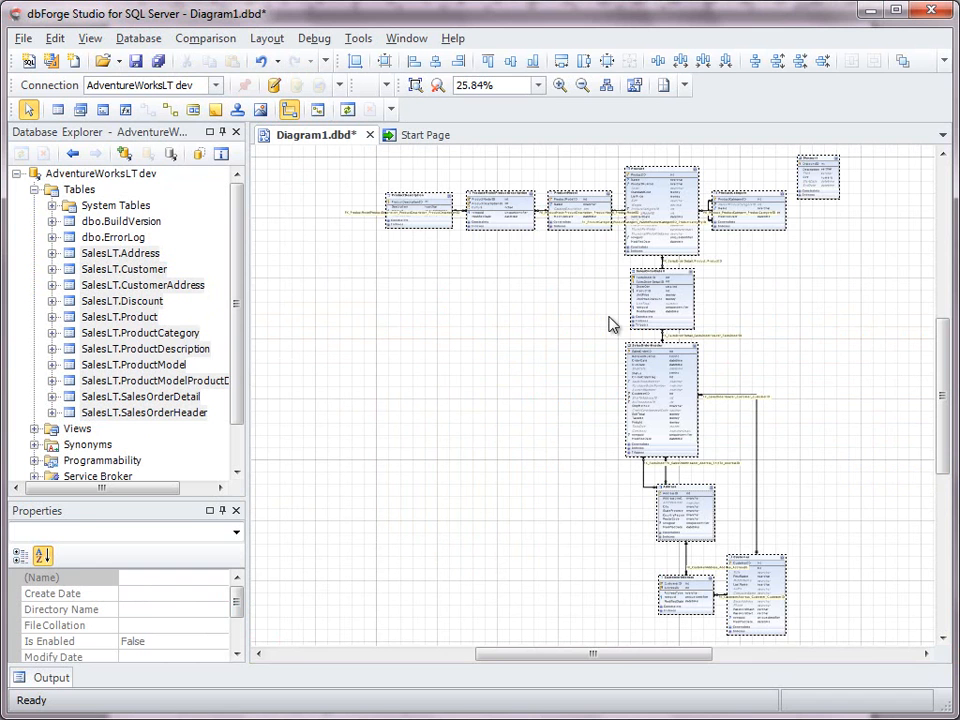
mouse_move(752, 323)
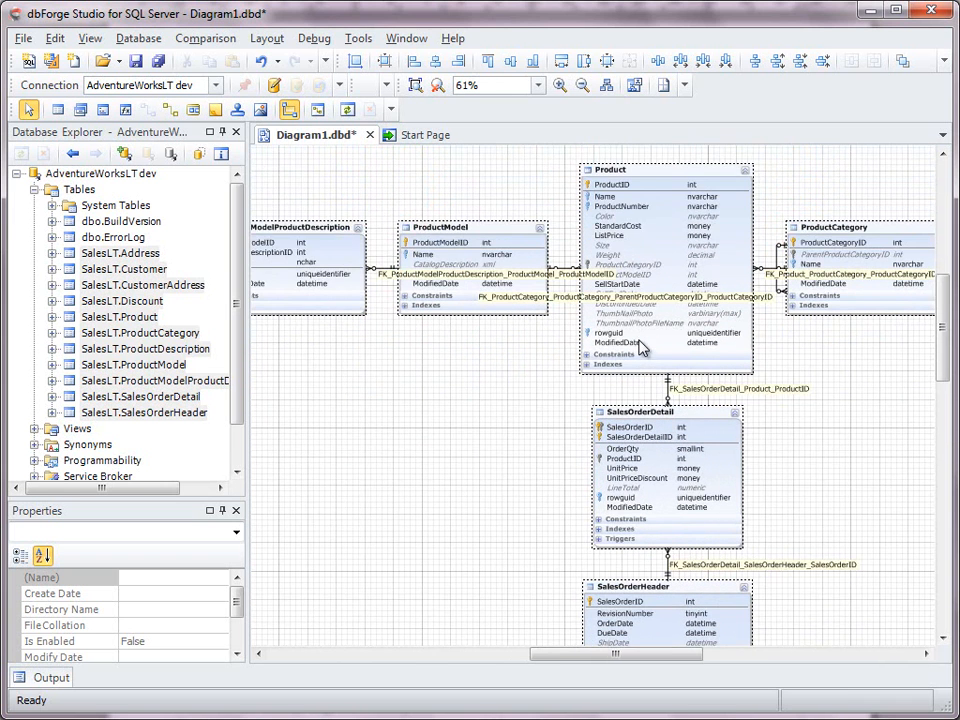
scroll(down, 3)
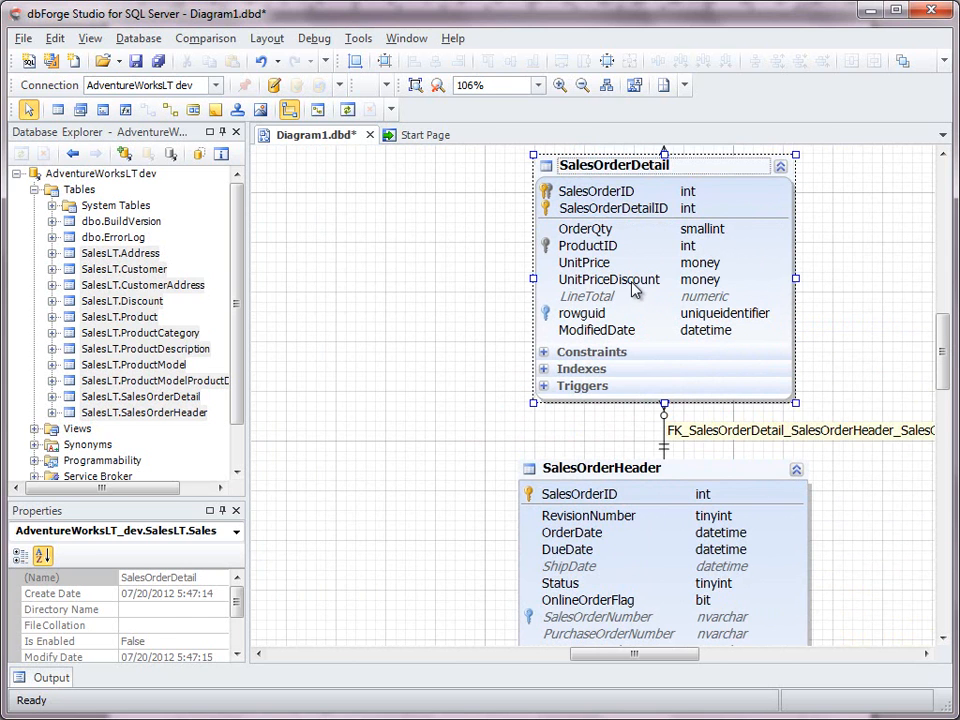
click(608, 279)
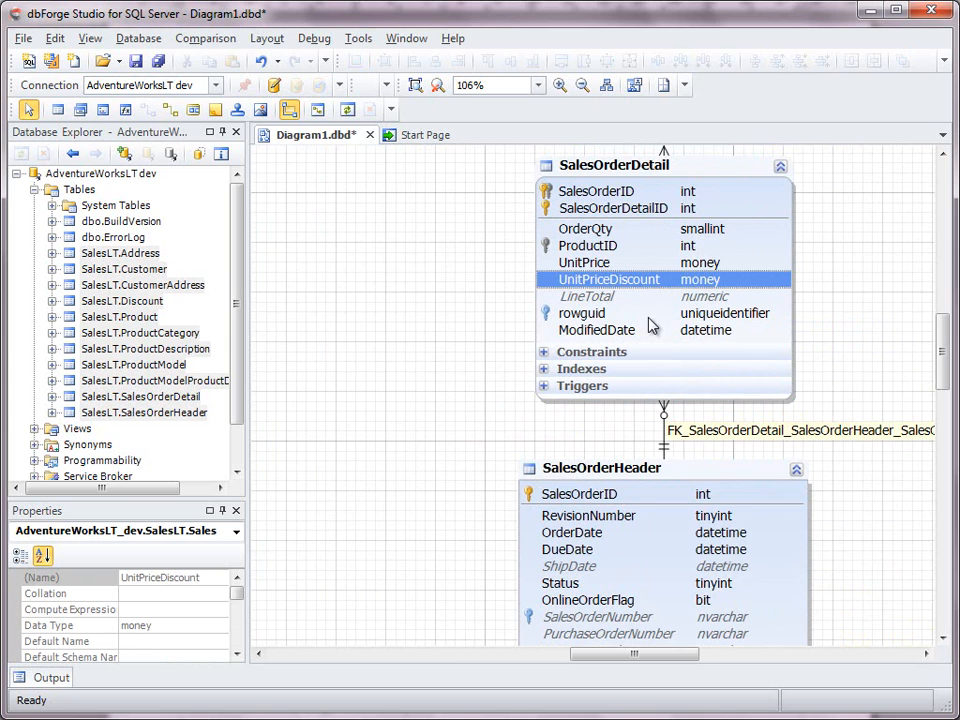
mouse_move(570, 327)
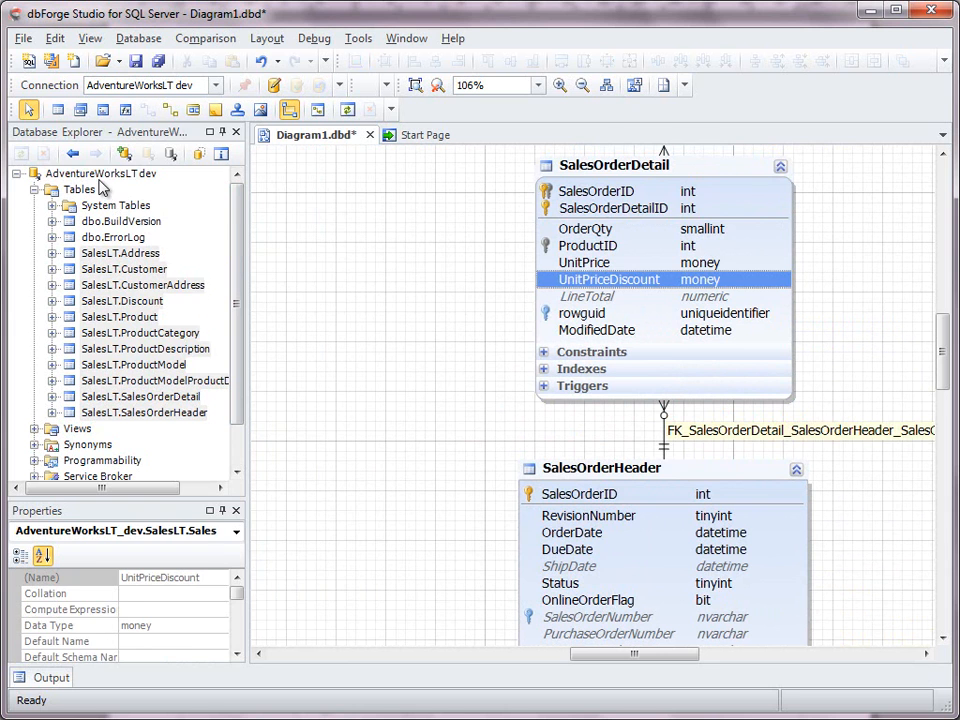
Create a schema snapshot file of AdventureWorksLT_dev and acknowledge the success message
right_click(100, 173)
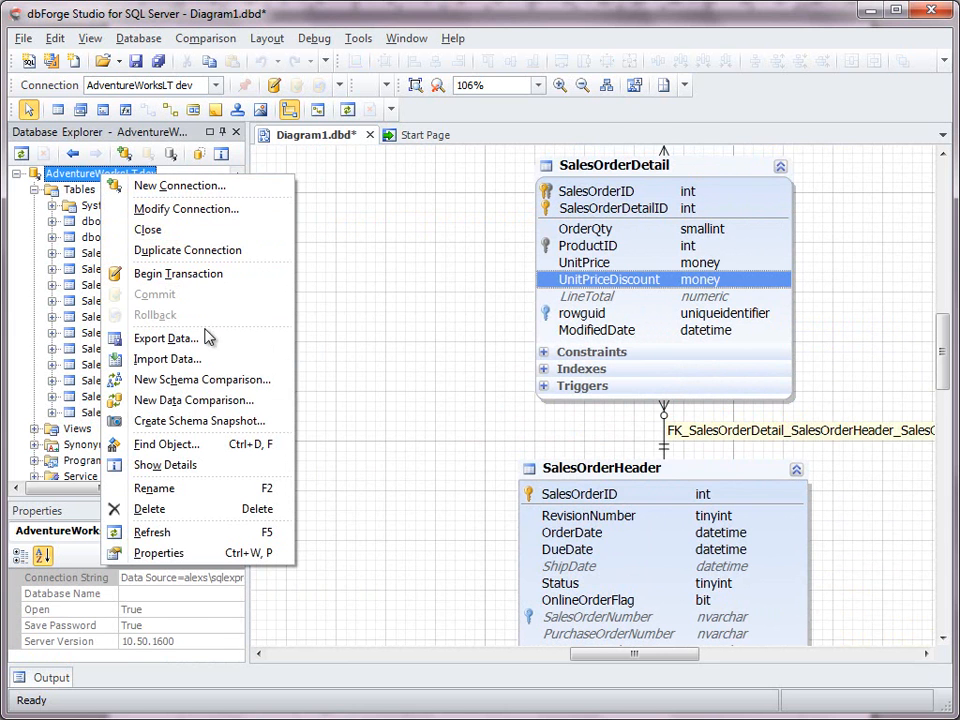
click(198, 420)
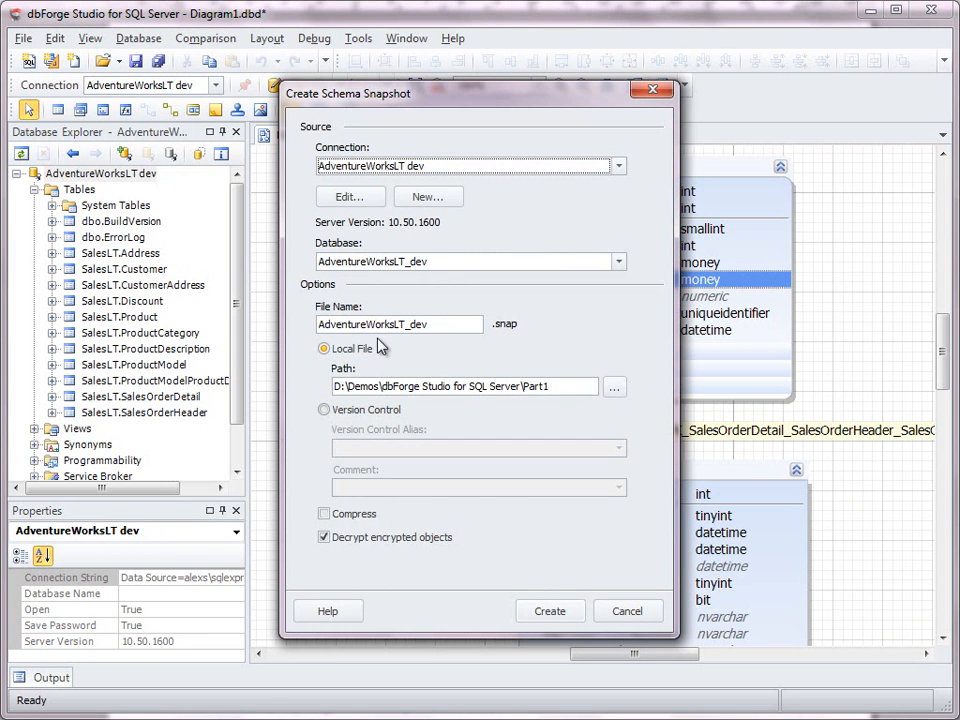
mouse_move(418, 360)
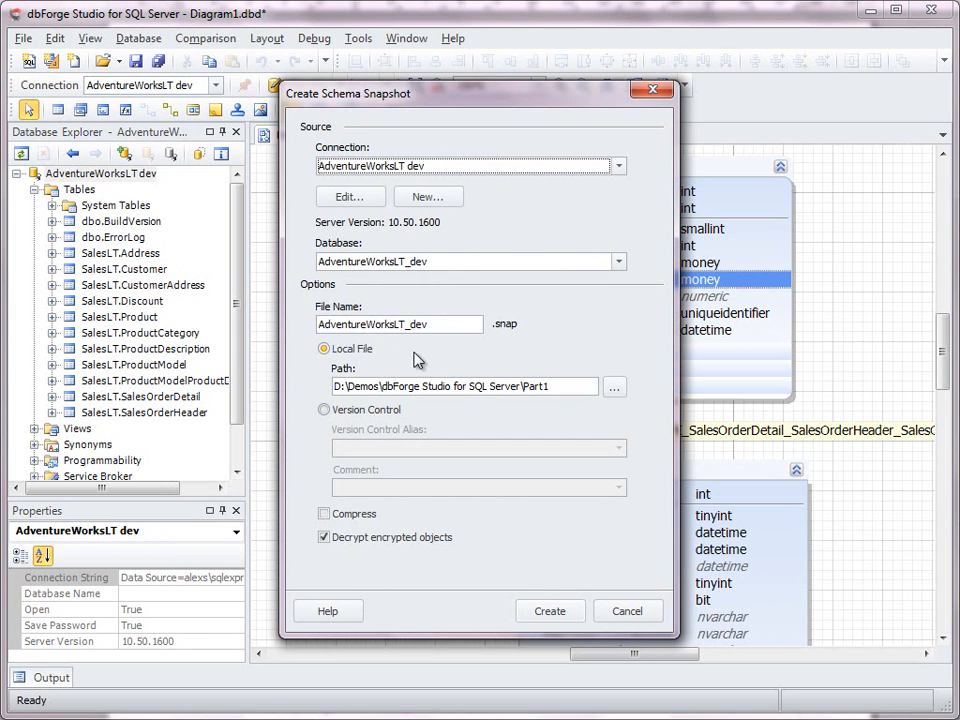
mouse_move(485, 388)
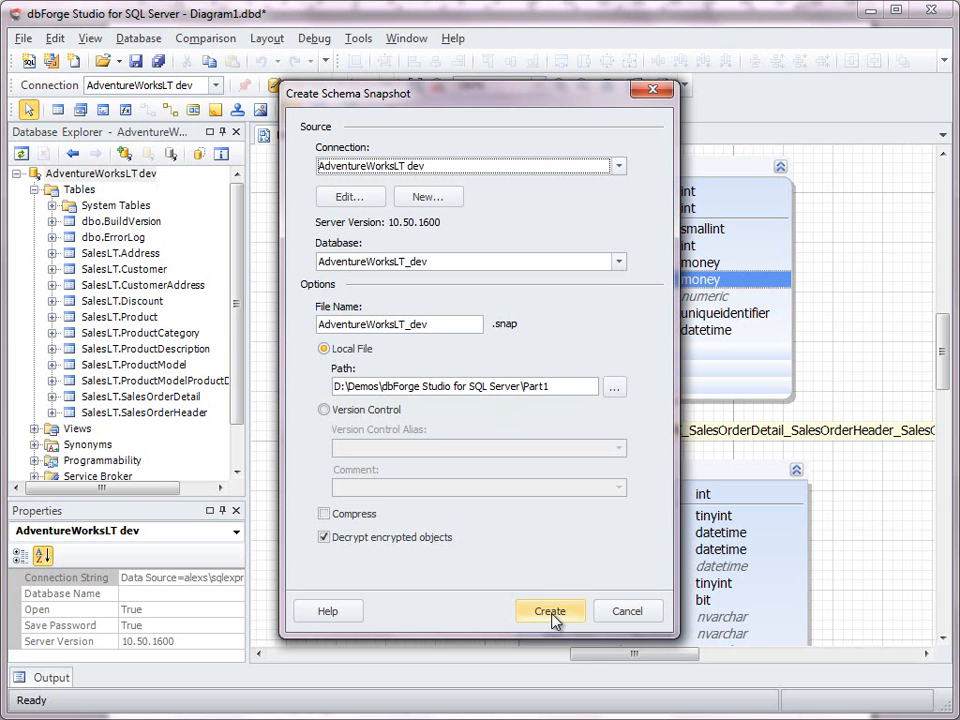
click(549, 611)
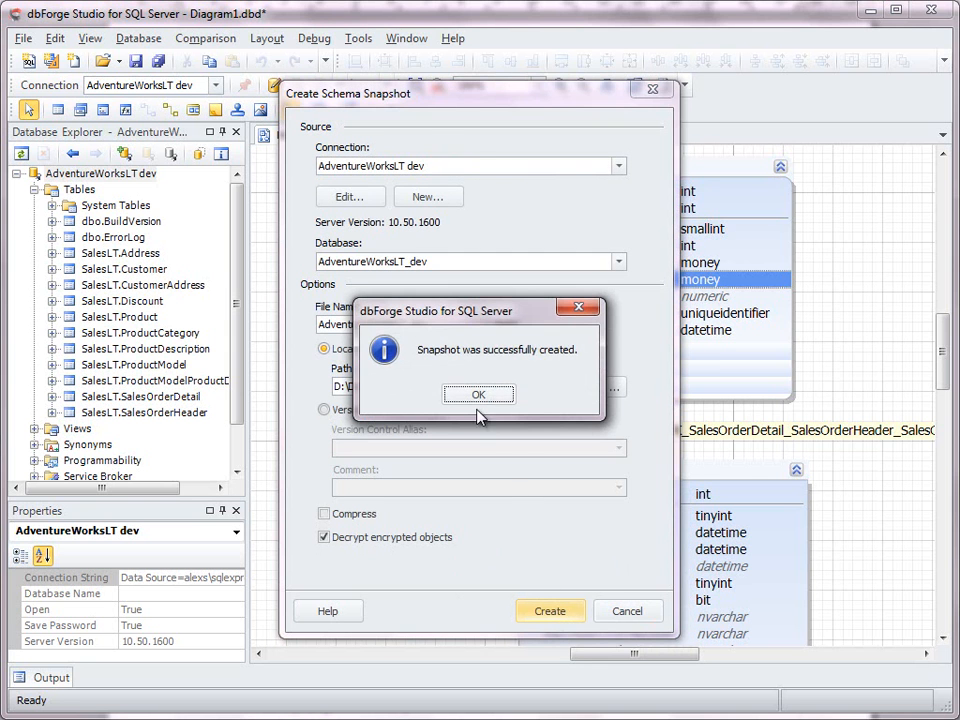
click(478, 393)
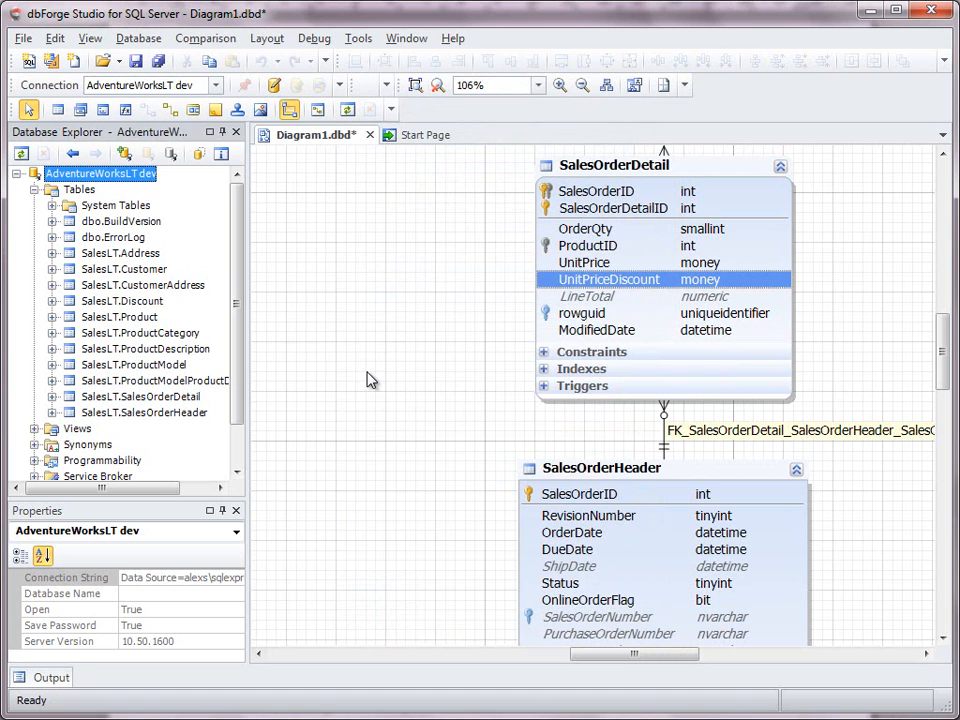
mouse_move(341, 376)
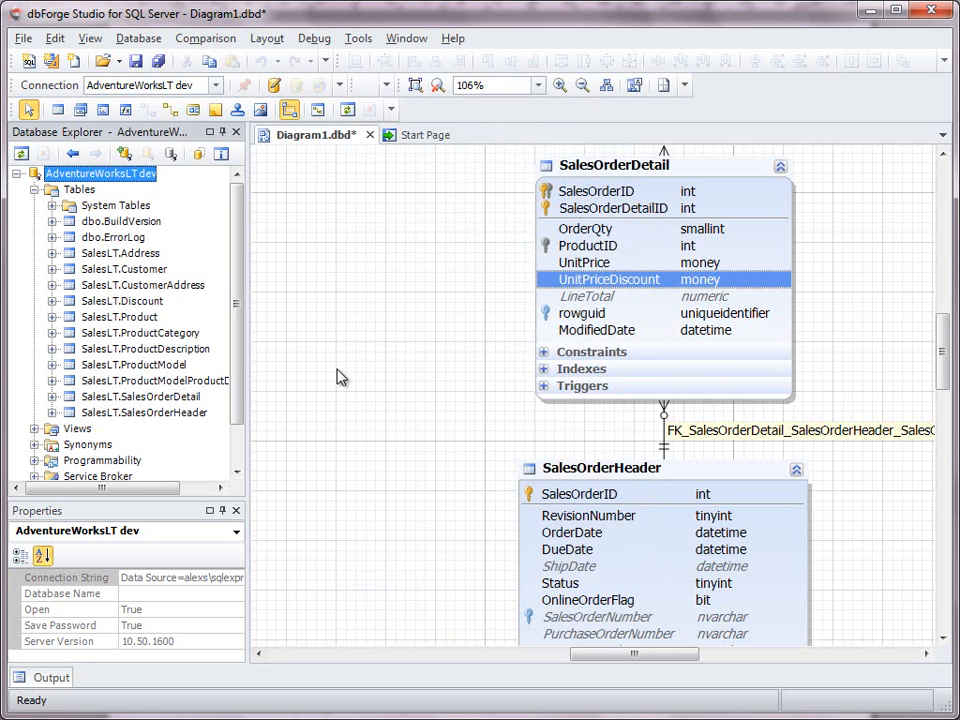
mouse_move(291, 368)
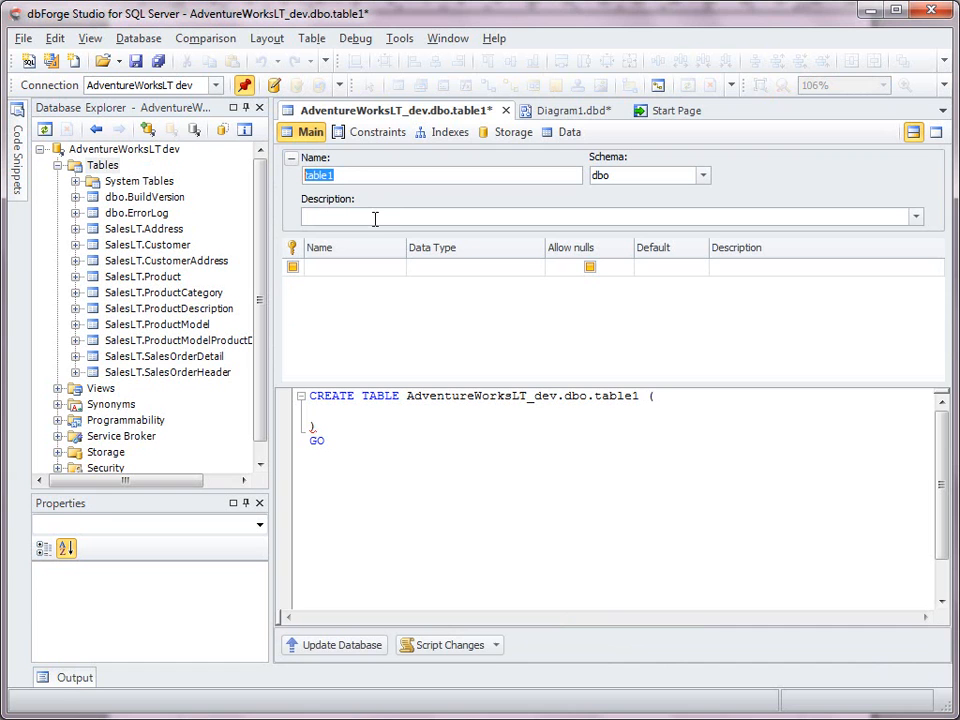
Name the table Discount, describe it as 'Holds various discount programs.', and add DiscountID
text(Discount)
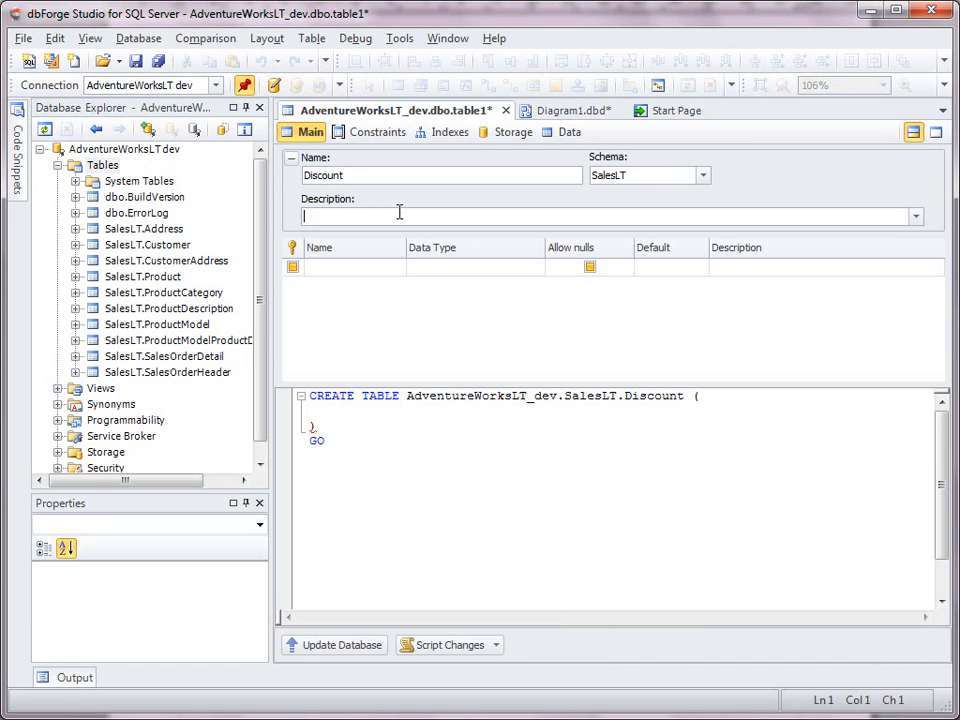
text(Holds various discount programs.)
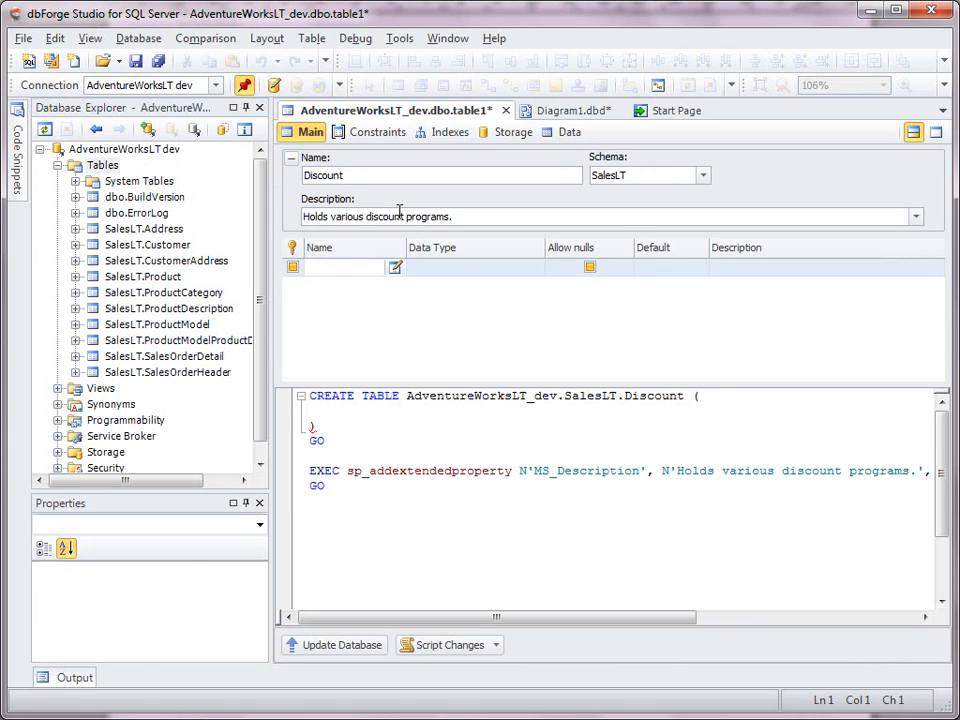
text(DiscountID)
text(Description)
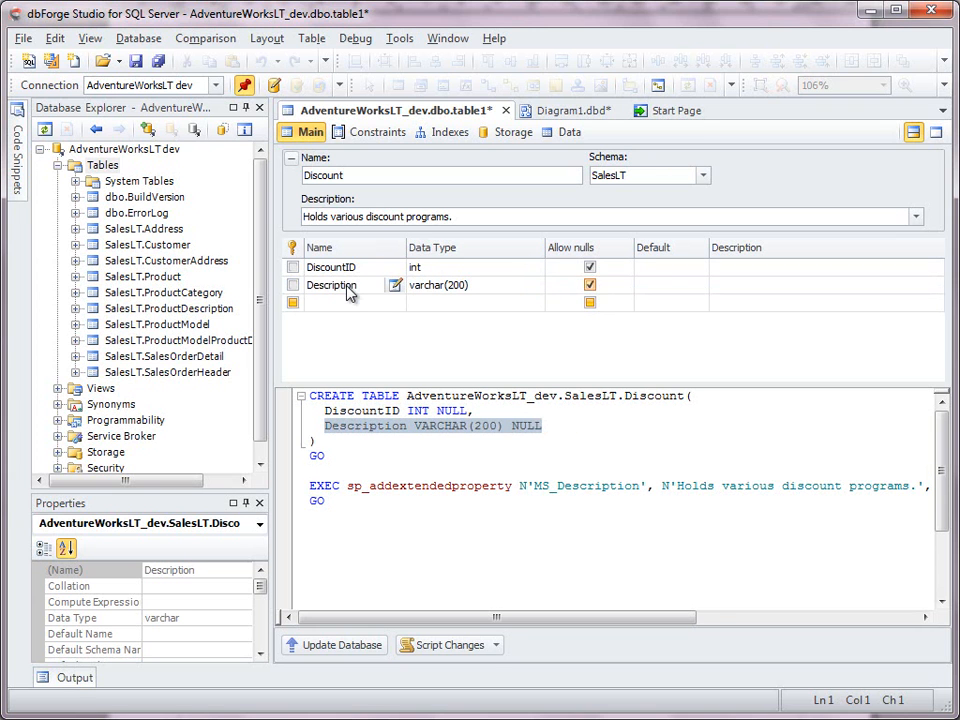
Add StartDate and EndDate, make DiscountID an identity primary key, and update the database
text(s)
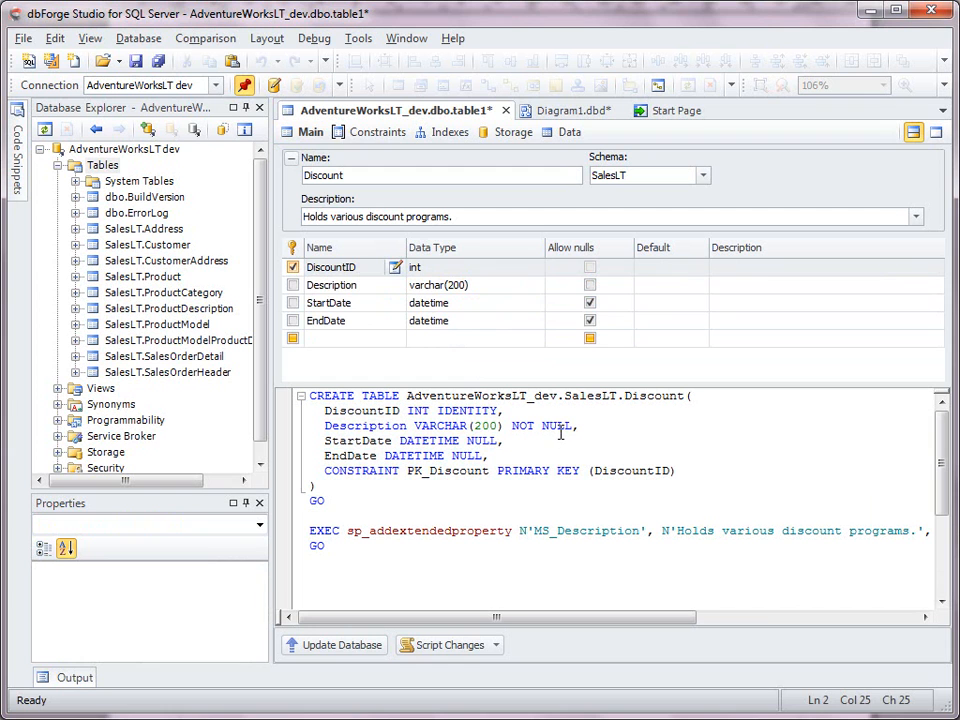
double_click(467, 411)
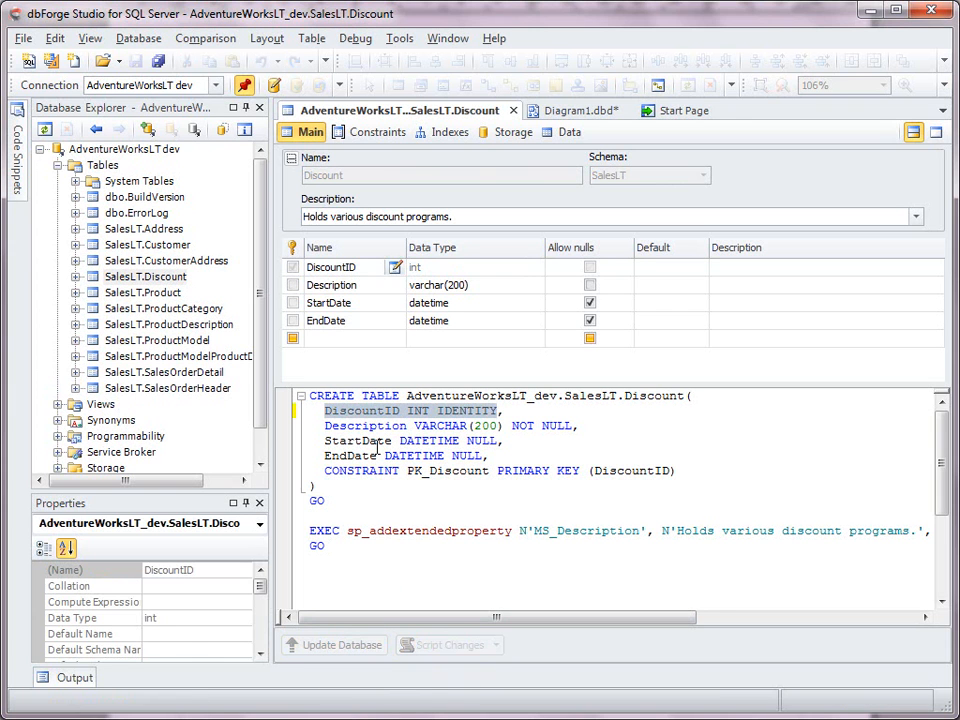
mouse_move(538, 163)
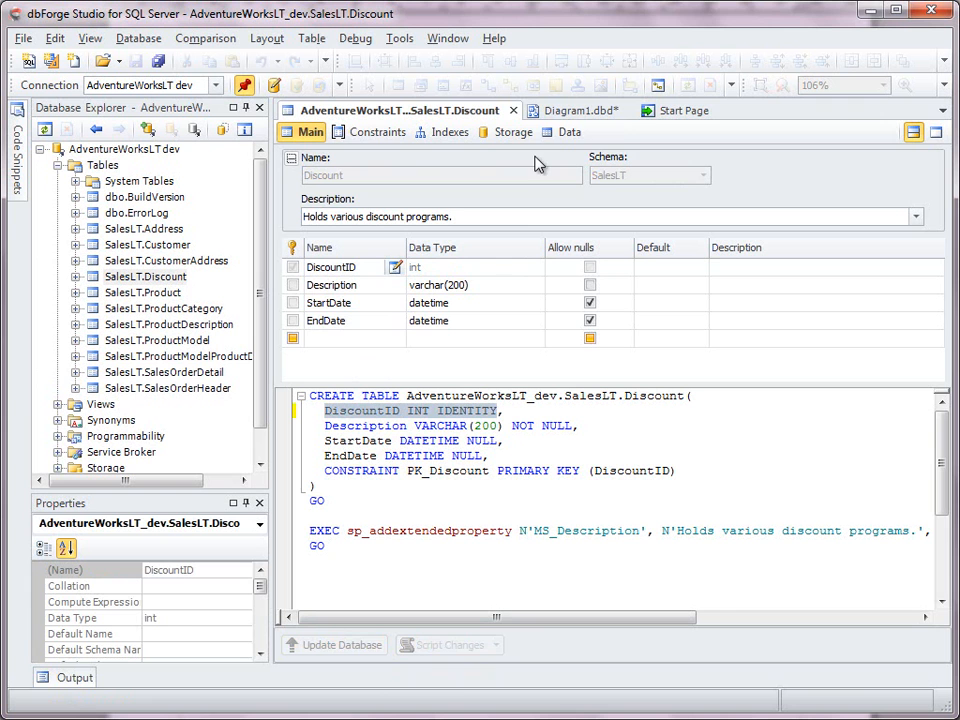
click(562, 110)
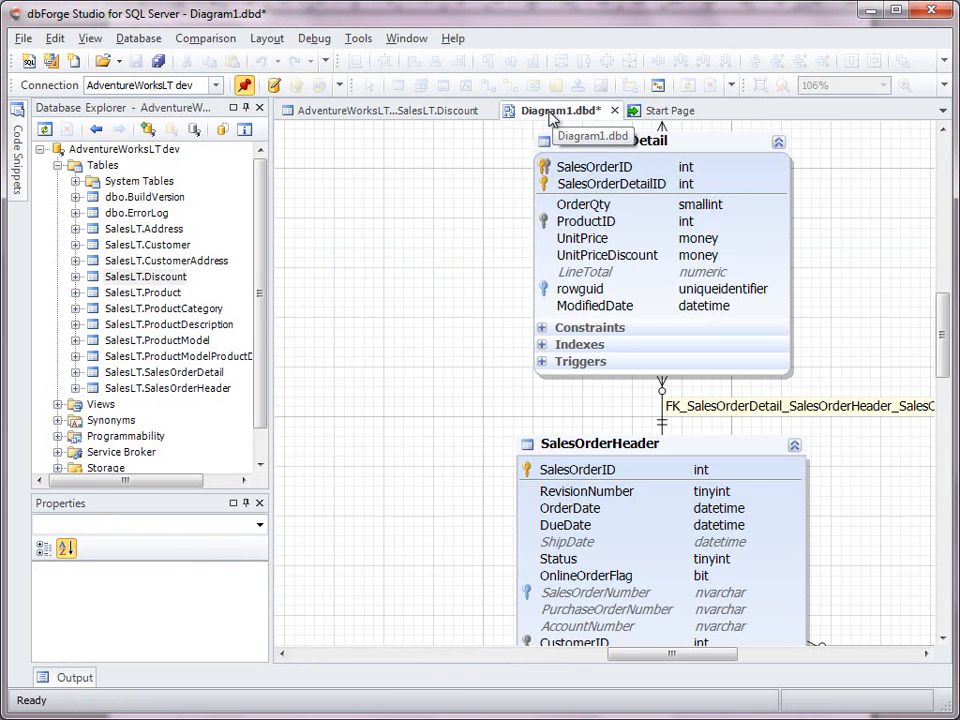
Place SalesLT.Discount on the diagram and save the diagram as AW.dbd
click(146, 276)
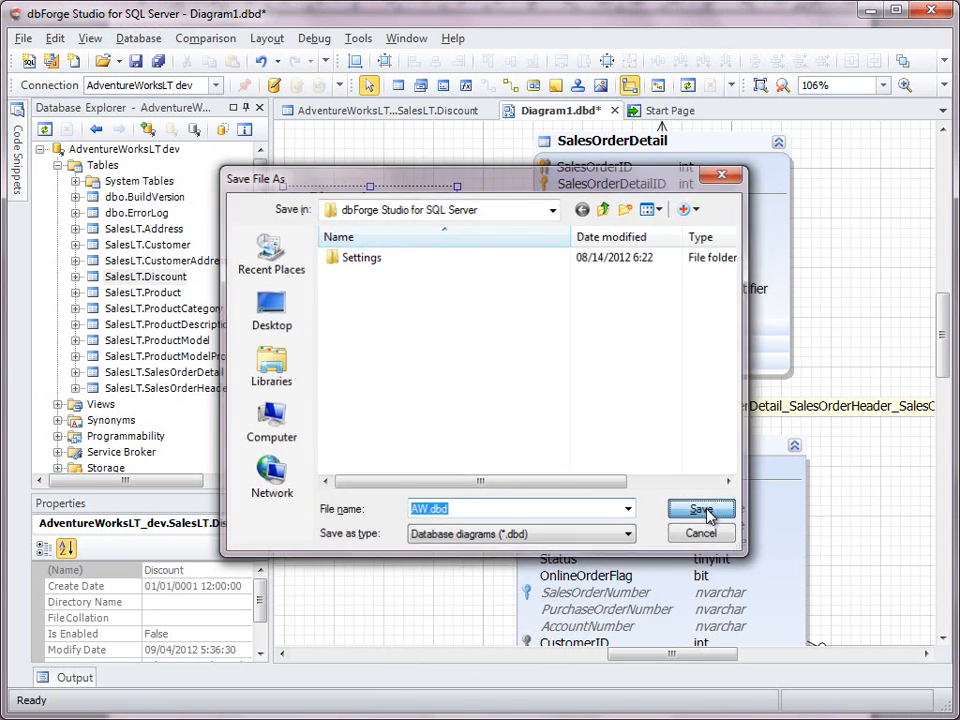
click(700, 509)
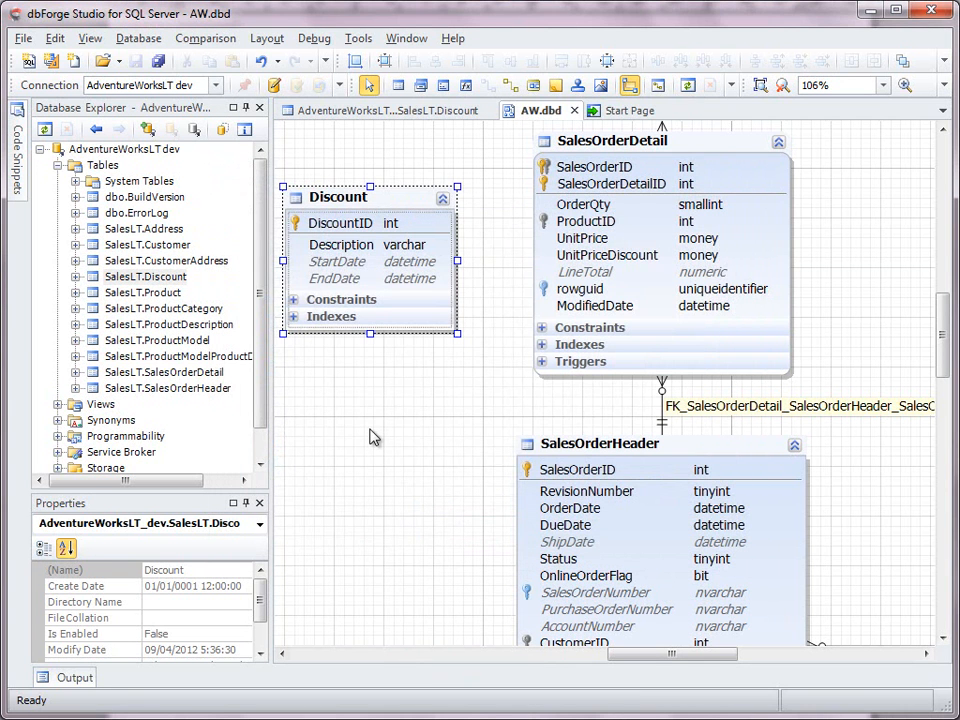